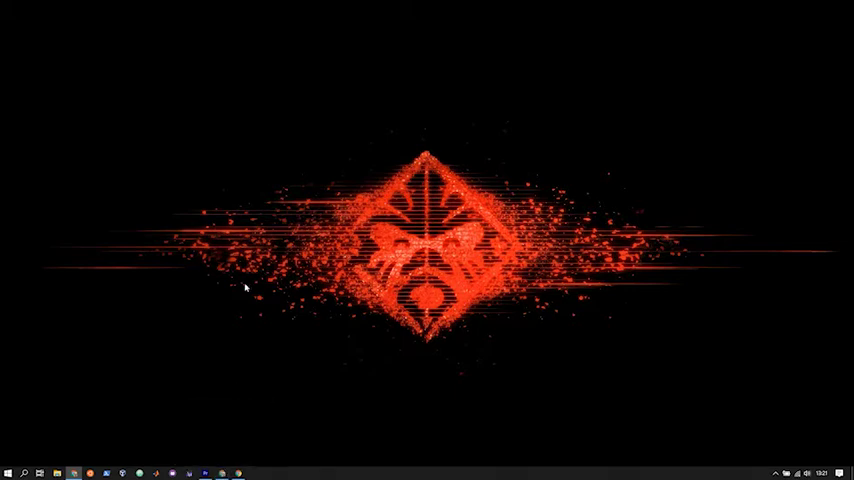
pyautogui.moveTo(234, 312)
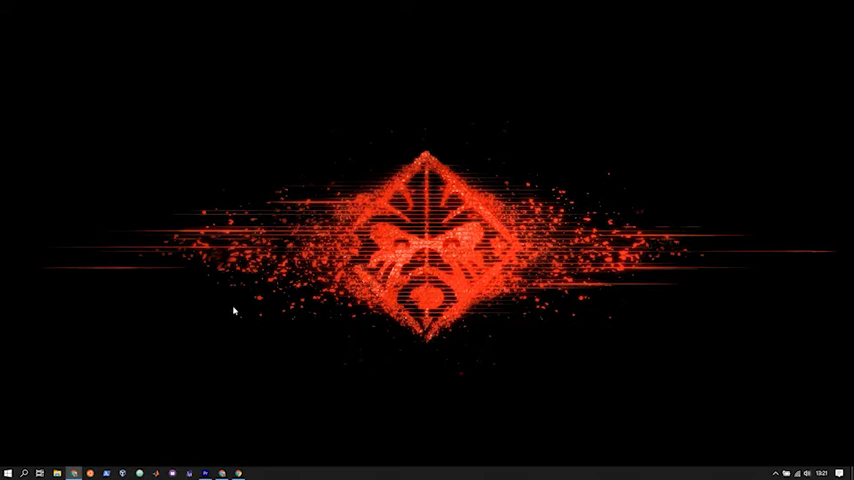
pyautogui.moveTo(234, 368)
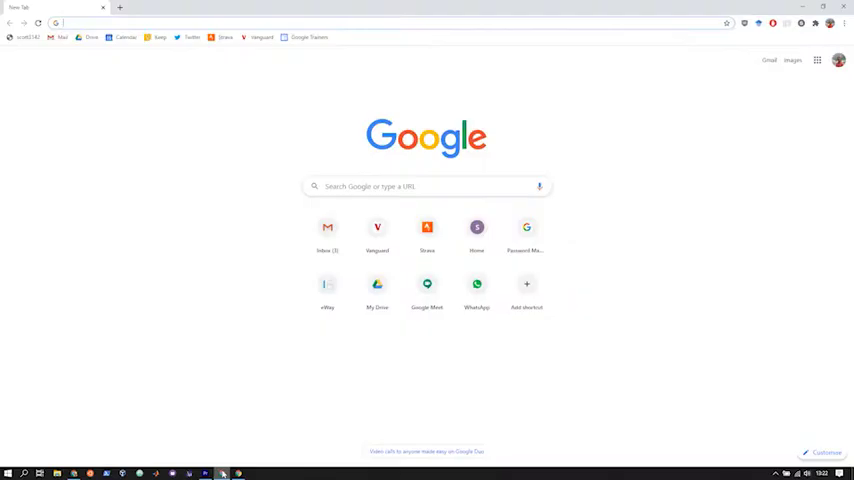
pyautogui.moveTo(234, 300)
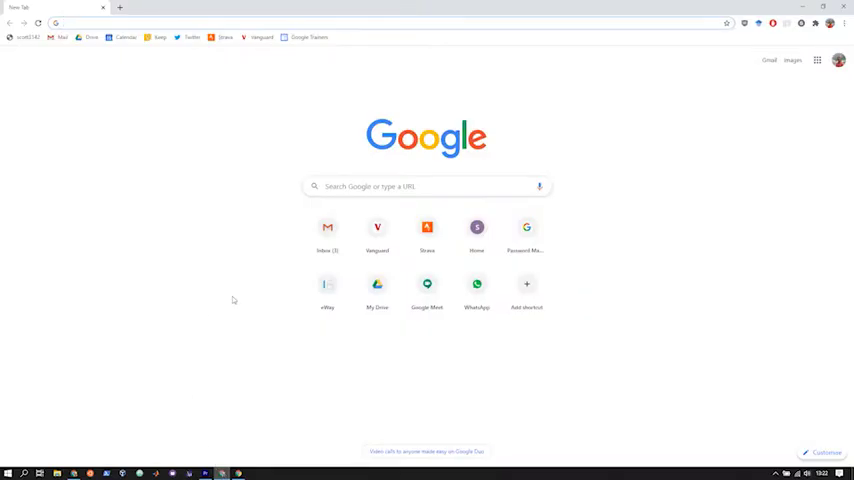
pyautogui.moveTo(520, 174)
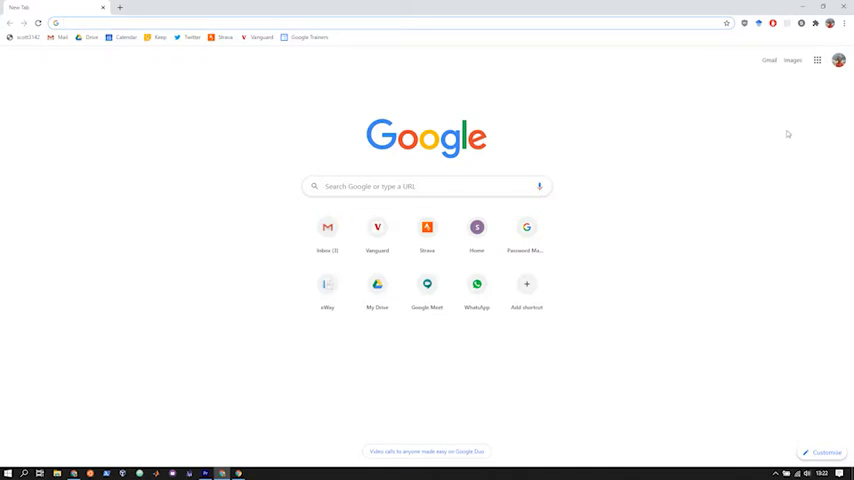
pyautogui.moveTo(792, 96)
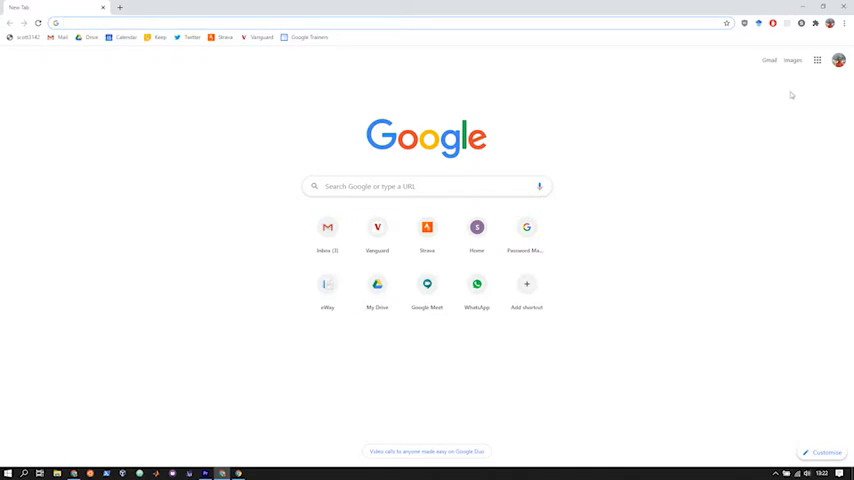
pyautogui.moveTo(830, 24)
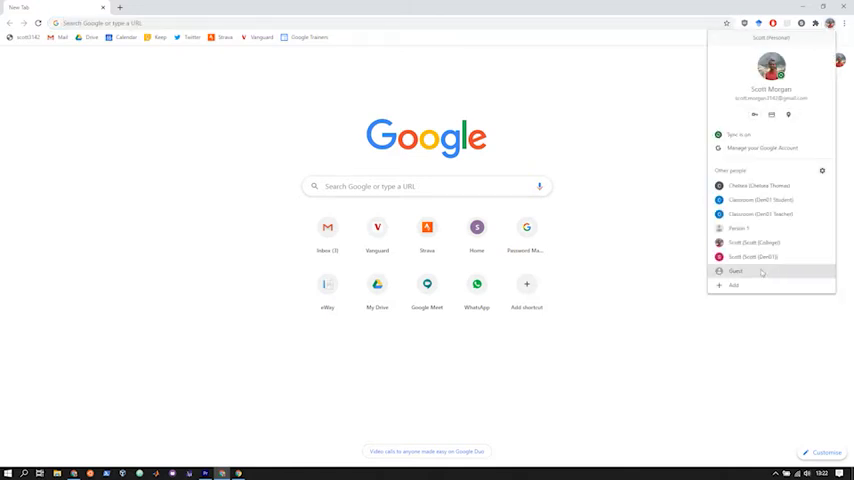
# - Add a Chrome profile named College Account with the desktop shortcut option unchecked
pyautogui.click(734, 284)
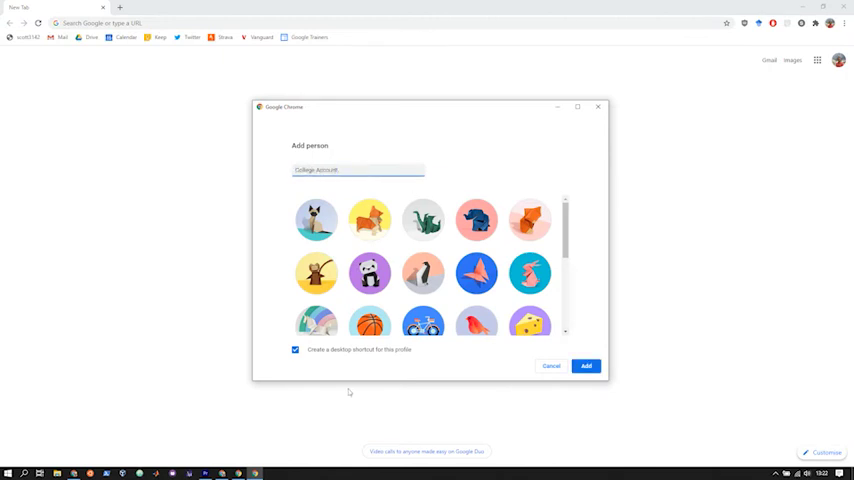
pyautogui.click(296, 348)
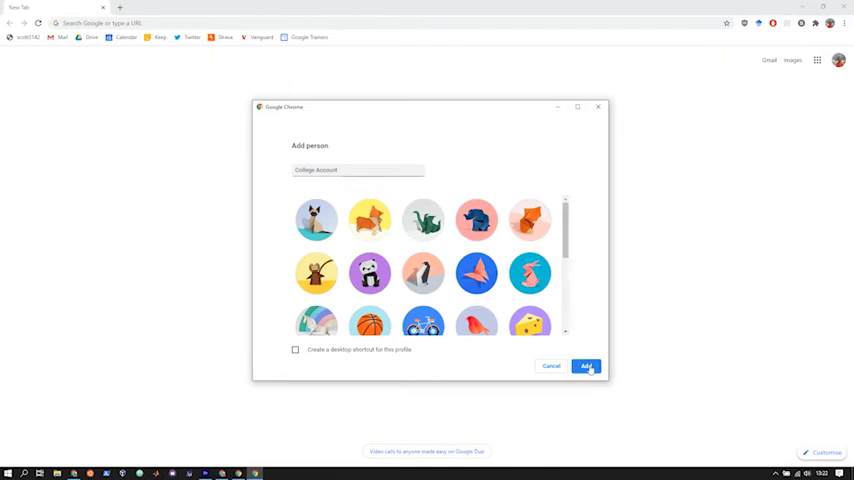
pyautogui.click(584, 364)
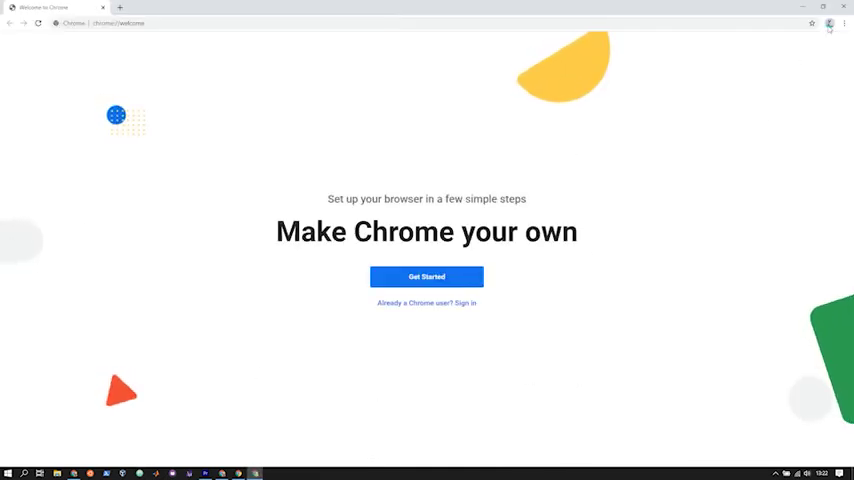
pyautogui.moveTo(832, 24)
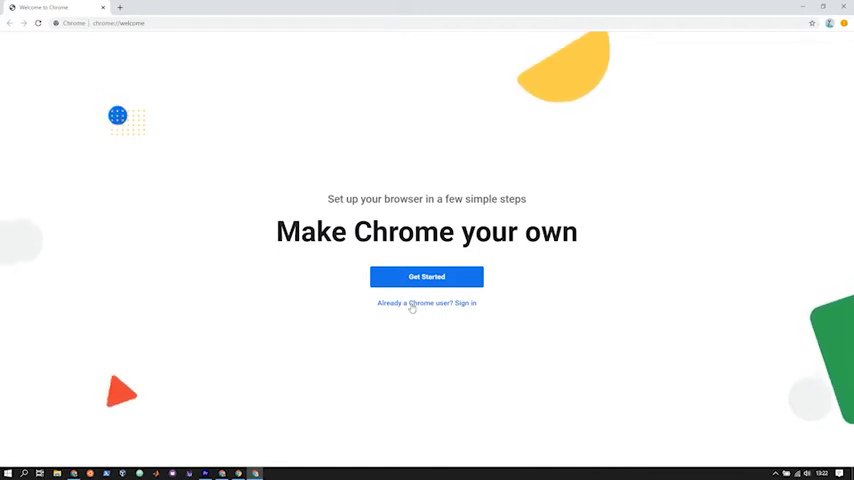
# - Choose 'Already a Chrome user? Sign in' on the new profile's Welcome page
pyautogui.click(426, 302)
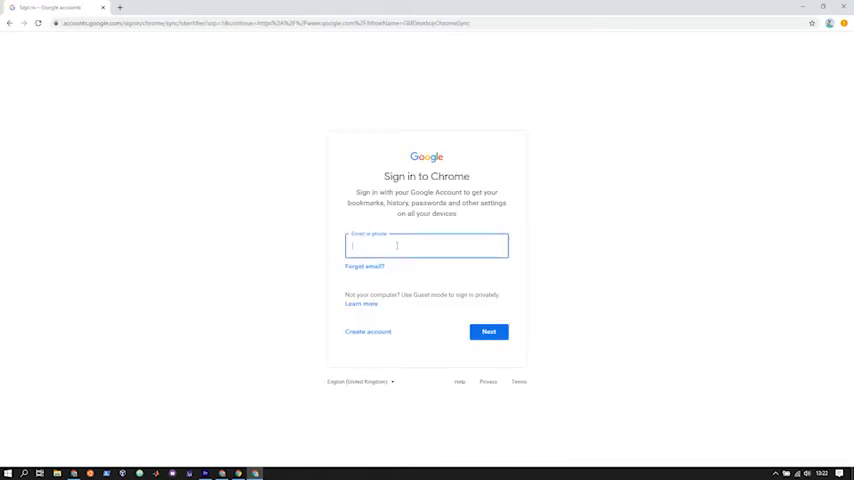
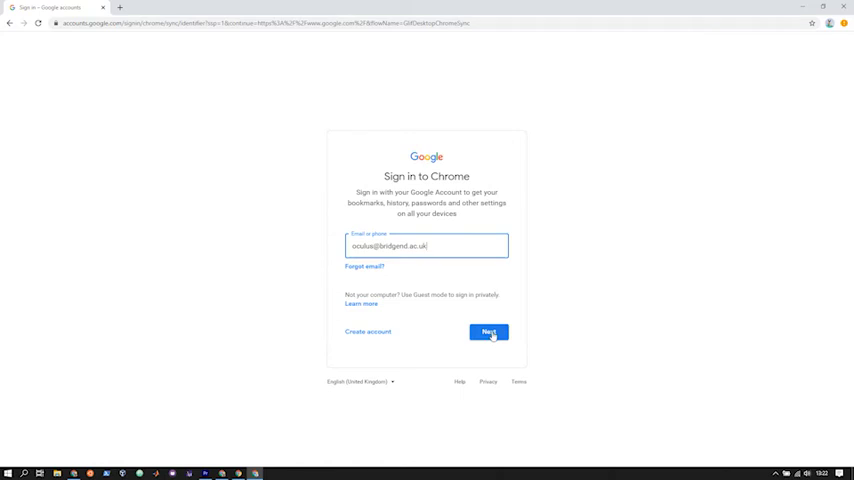
# - Enter the college email address and continue to the password step
pyautogui.click(488, 332)
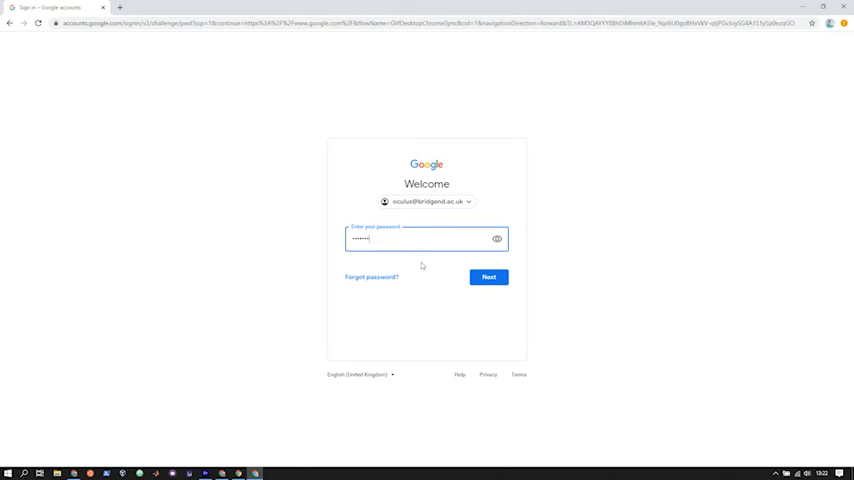
# - Enter the account password and finish signing in to the college account
pyautogui.write('password')
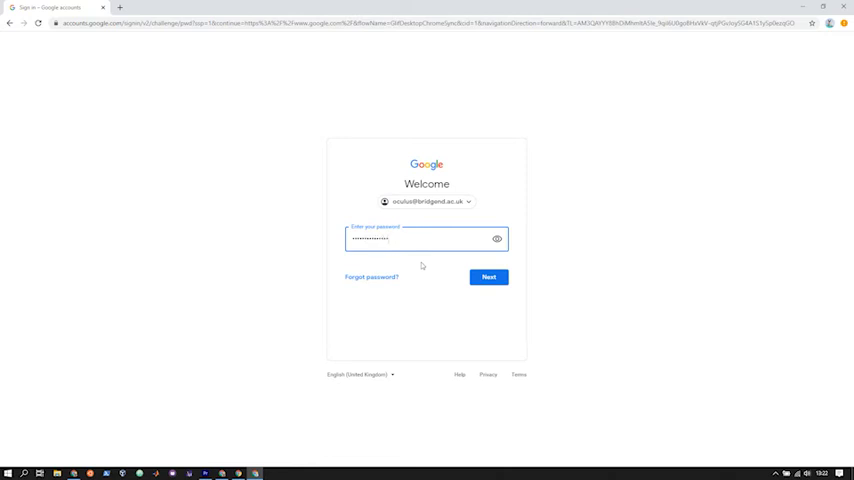
pyautogui.write('•')
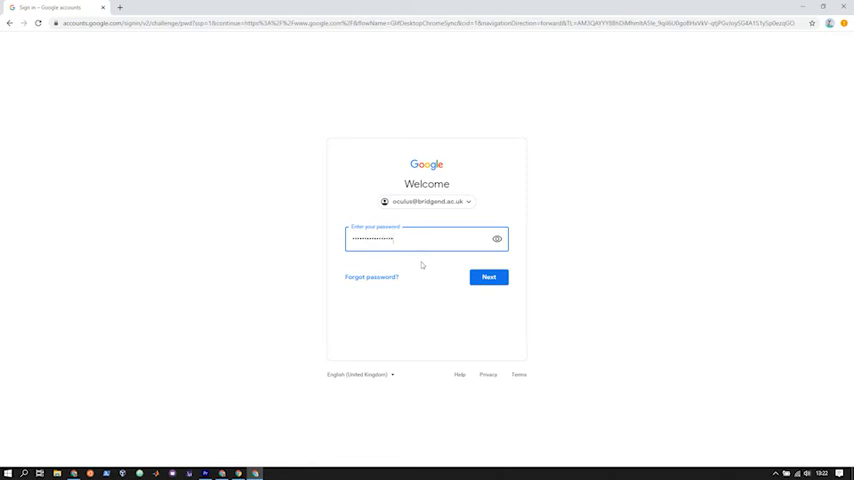
pyautogui.moveTo(488, 276)
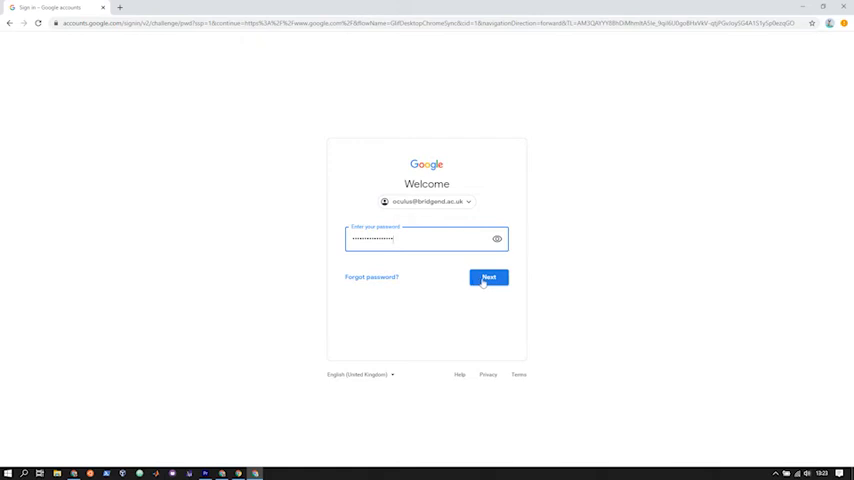
pyautogui.click(488, 276)
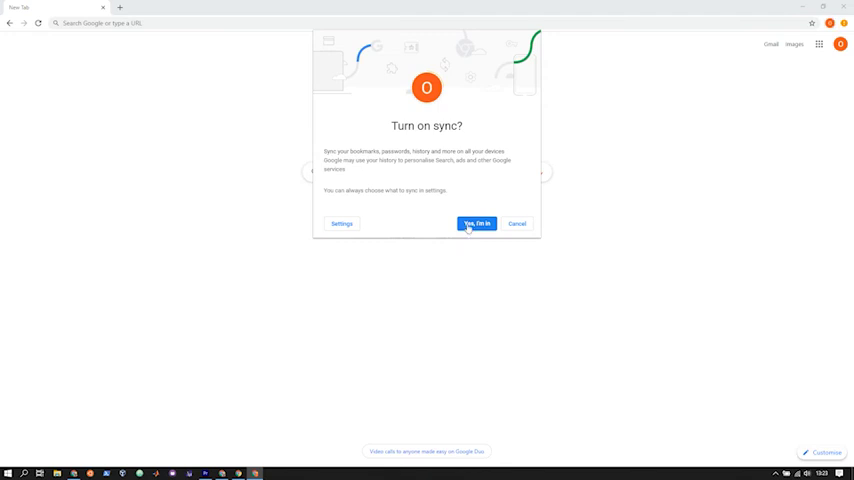
# - Accept 'Yes, I'm in' to turn on sync for the college profile
pyautogui.click(476, 224)
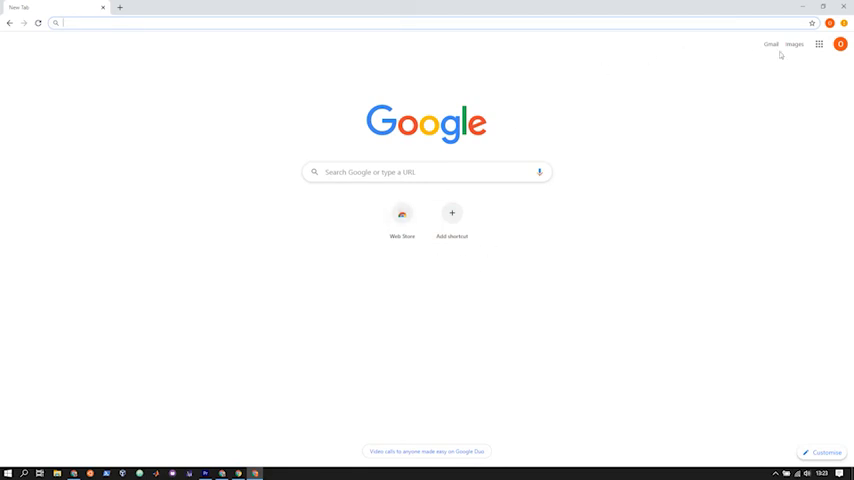
pyautogui.moveTo(508, 132)
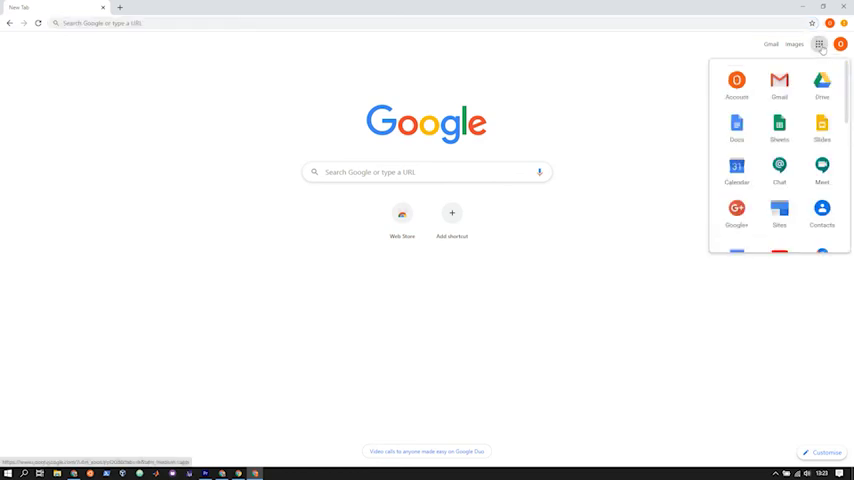
# - Launch Gmail from the Google apps grid to reach the college inbox
pyautogui.click(780, 92)
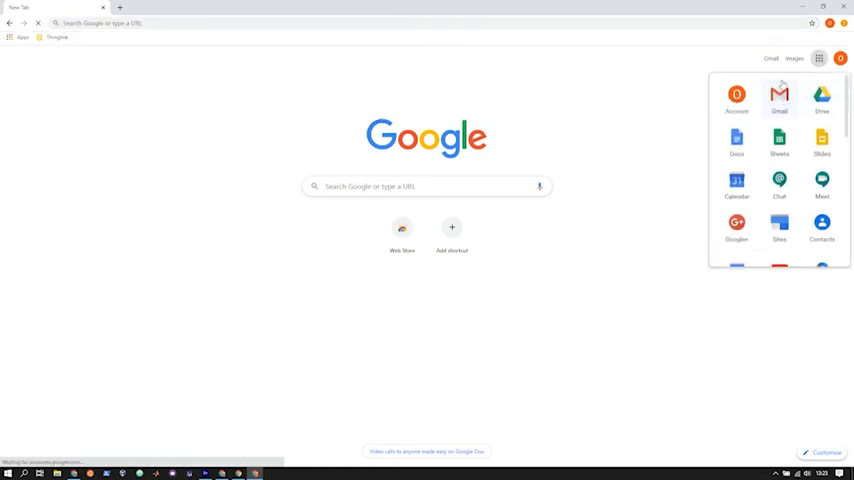
pyautogui.click(780, 96)
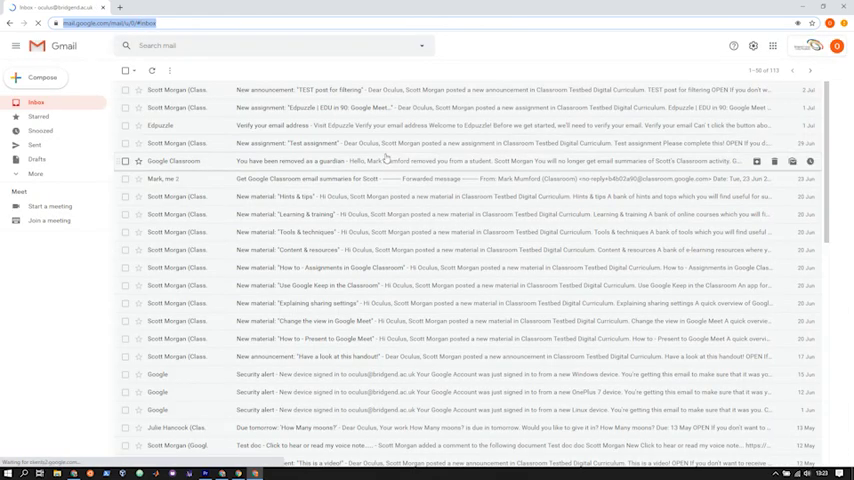